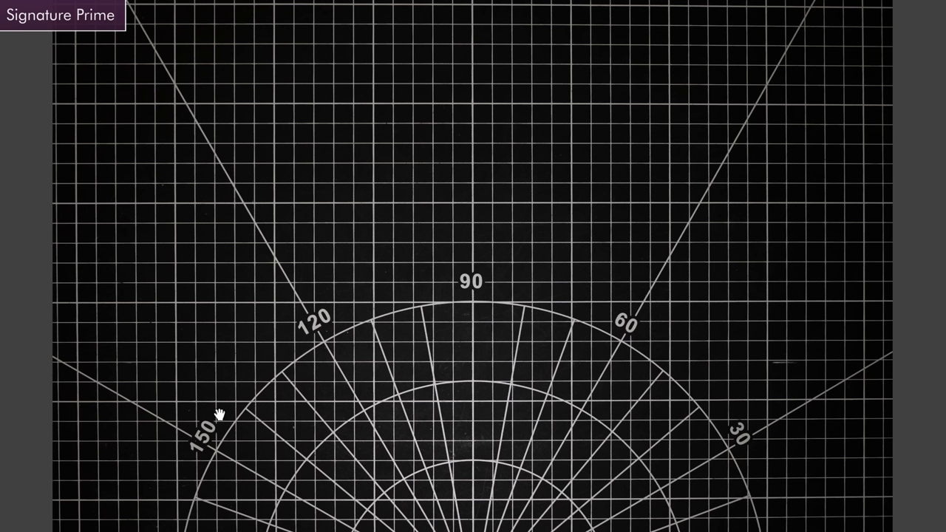
mouse_move(381, 281)
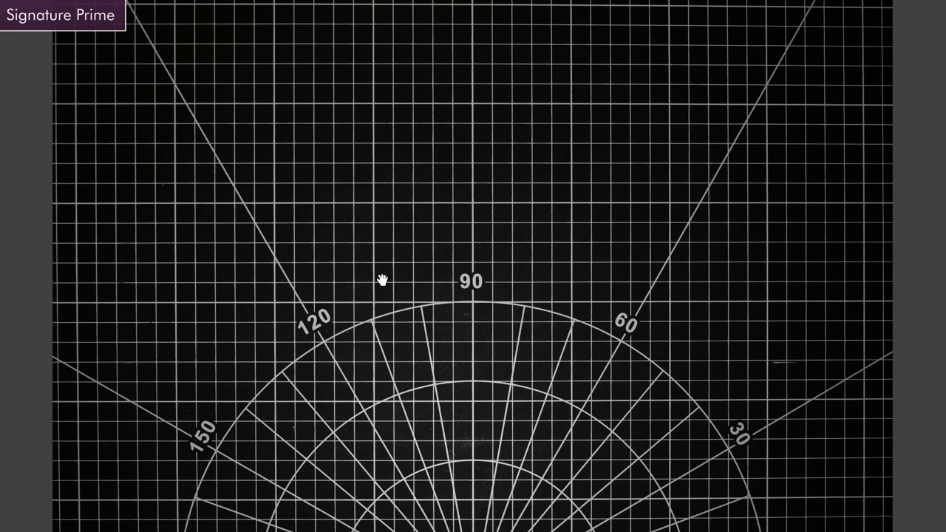
mouse_move(435, 263)
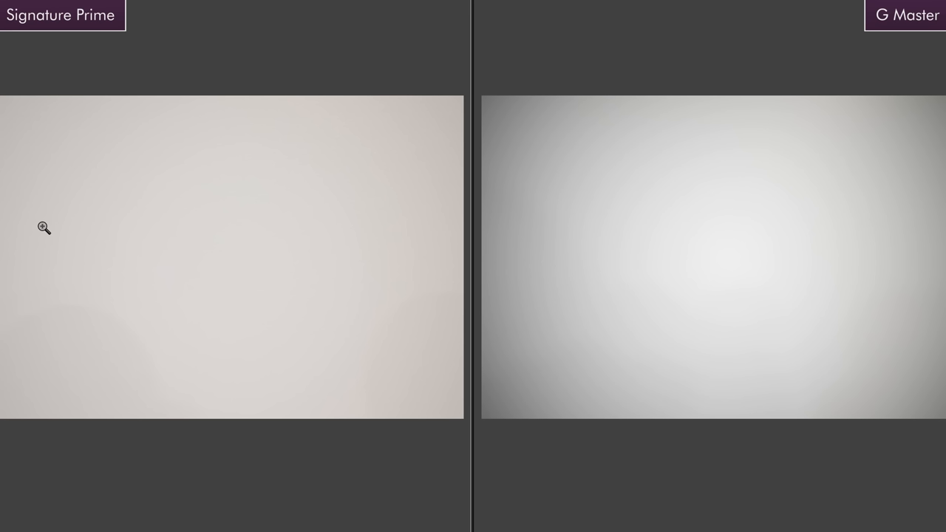
mouse_move(146, 260)
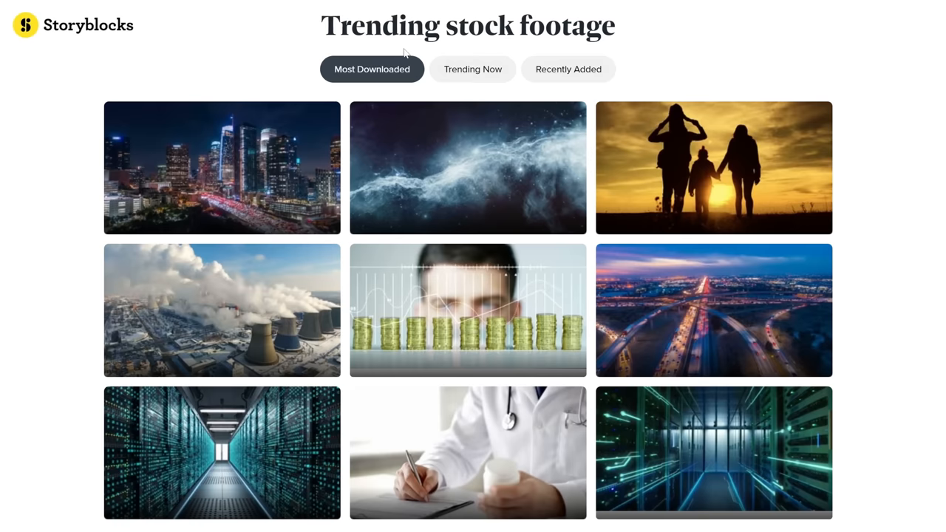
Filter trending footage by Recently Added, then begin a browser search for 'storybloc'.
left_click(568, 69)
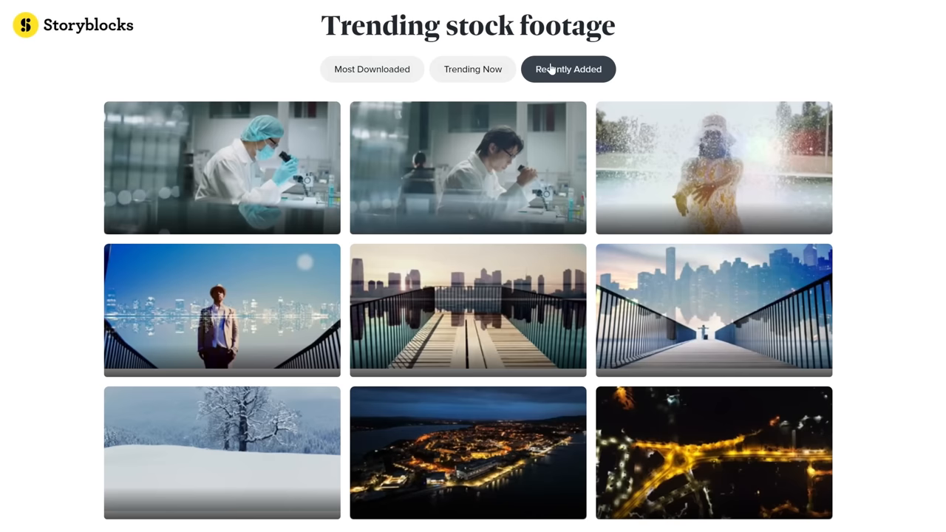
scroll("down", 3)
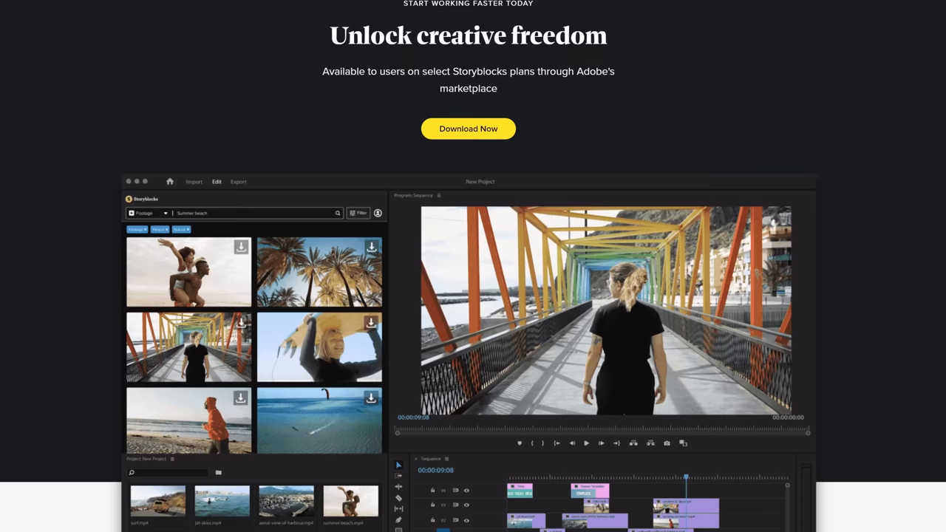
type("storybloc")
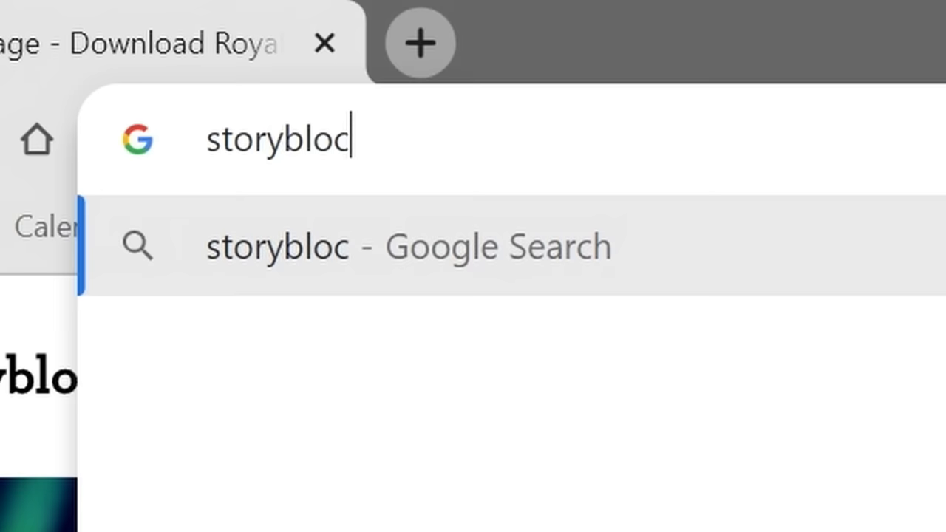